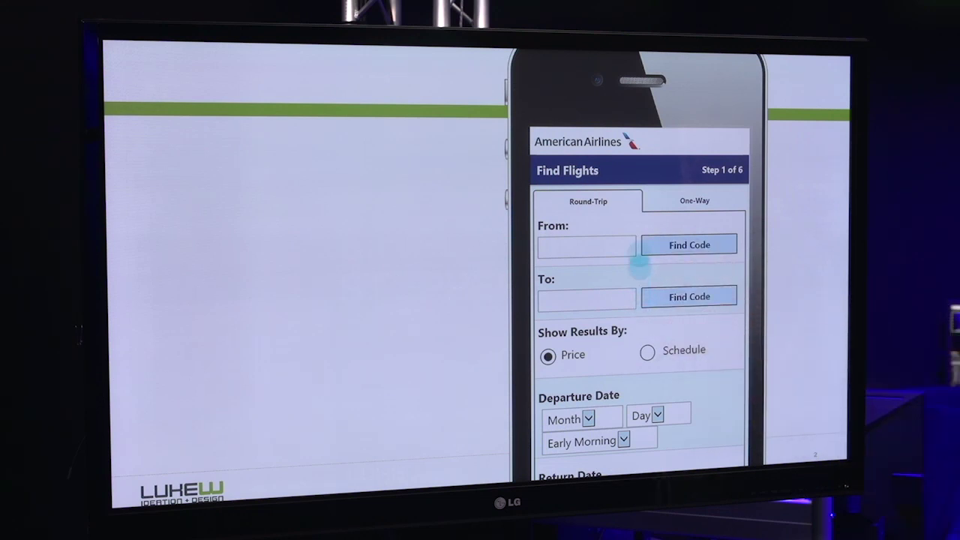
Show the American Airlines Find Flights slide with drop-down departure date menus
{"action": "scroll", "scroll_direction": "down", "scroll_amount": 3}
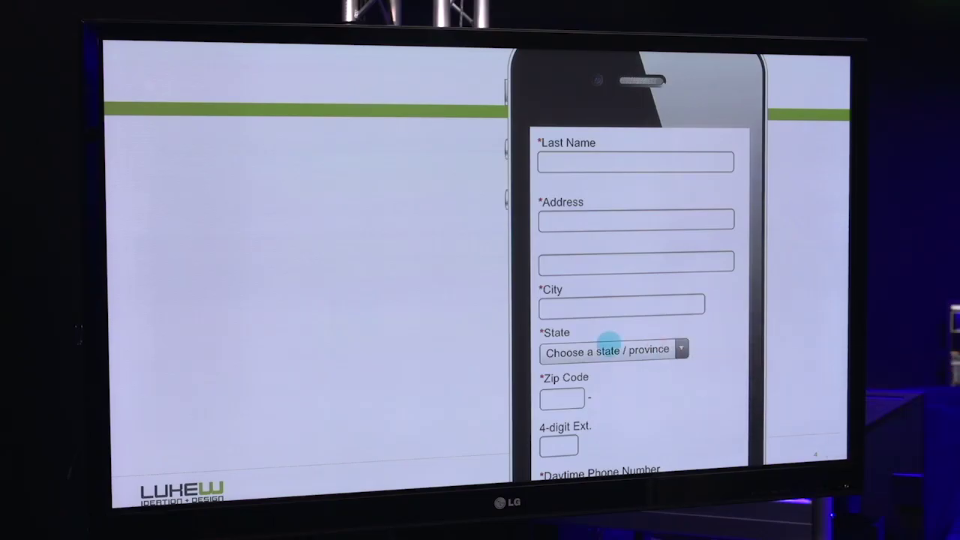
Advance to the mobile address form slide with the state or province drop-down
{"action": "left_click", "coordinate": [613, 350]}
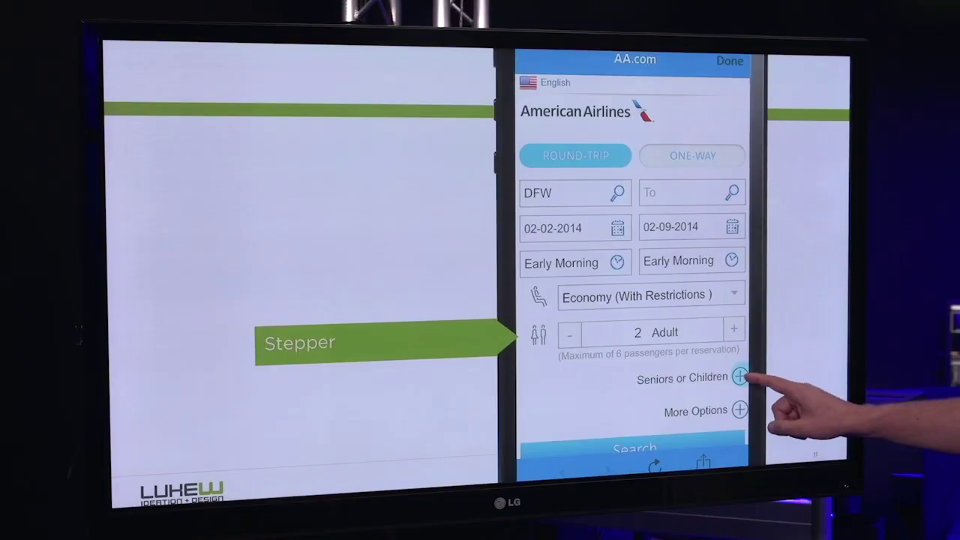
Advance to the redesigned AA.com form slide with the passenger-count Stepper callout
{"action": "left_click", "coordinate": [739, 377]}
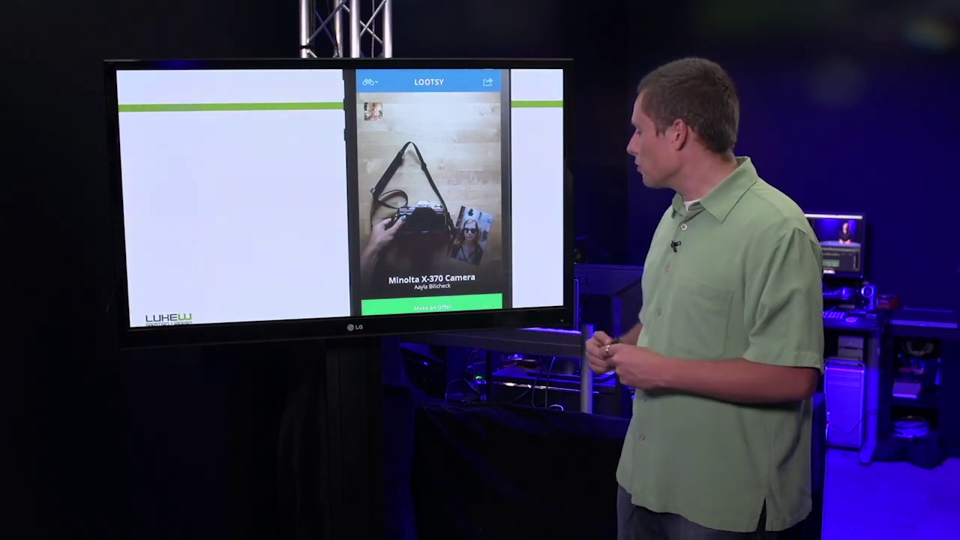
Advance to the Lootsy Make an Offer slide and reveal the 'precise or big changes' Stepper callout
{"action": "left_click", "coordinate": [432, 306]}
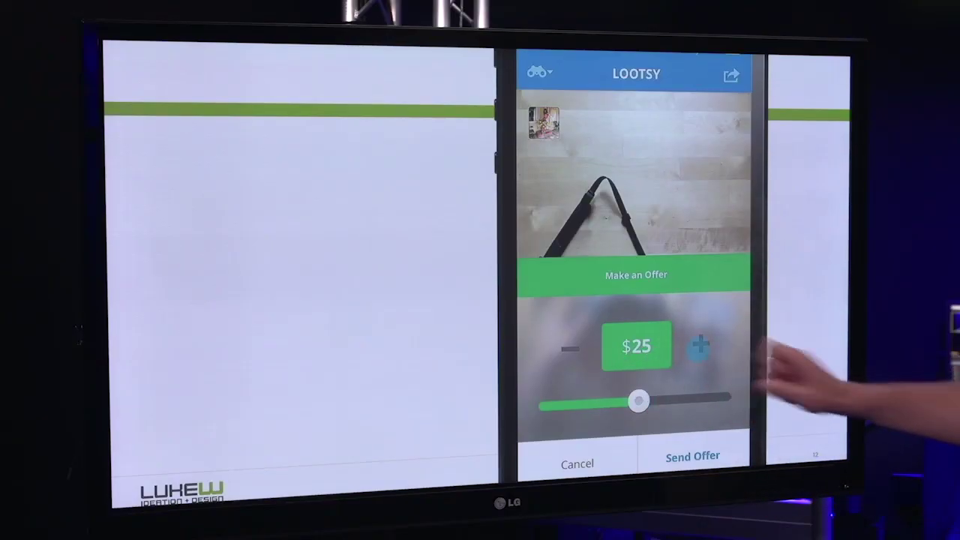
{"action": "left_click", "coordinate": [698, 346]}
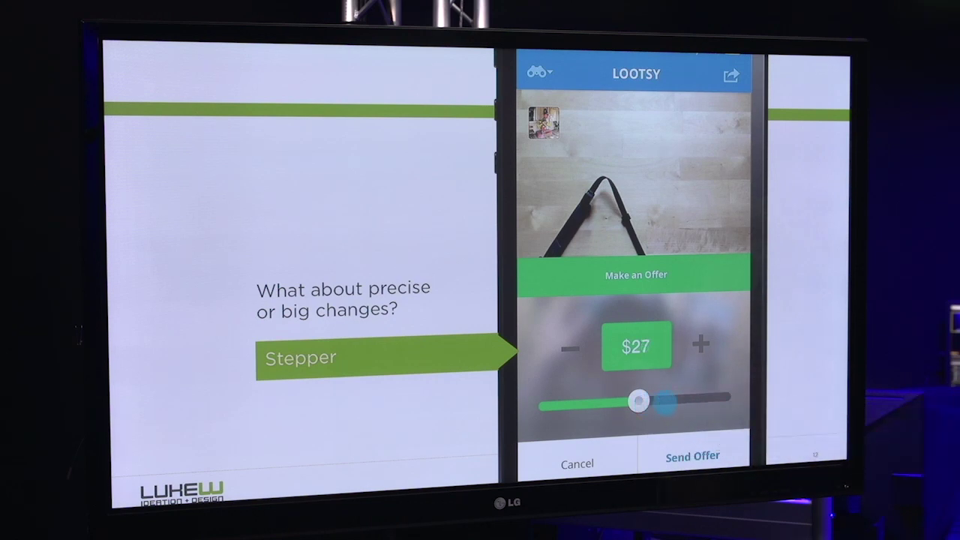
{"action": "left_click", "coordinate": [699, 346]}
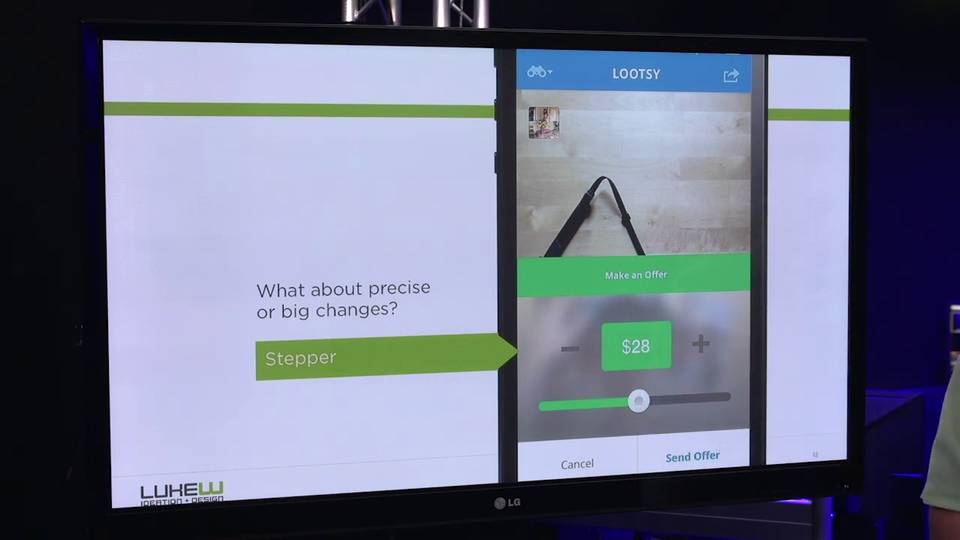